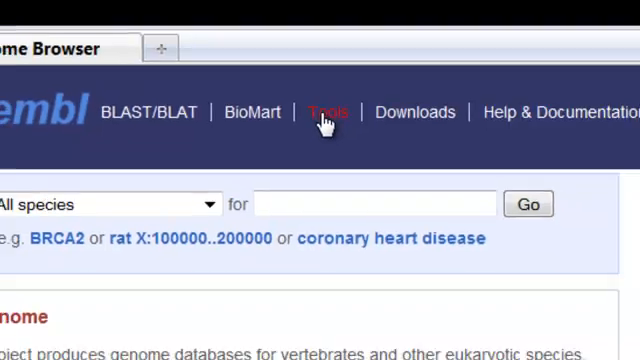
# Step: Open the Assembly Converter from Ensembl's Tools list
pyautogui.click(328, 112)
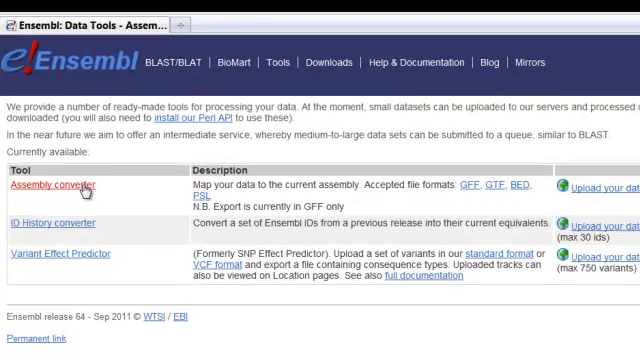
pyautogui.click(59, 186)
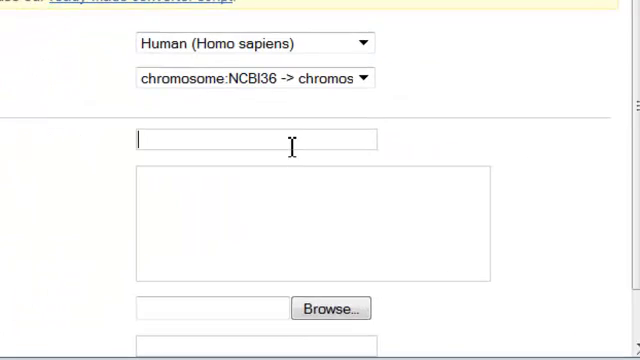
# Step: Name the conversion 'older to new' and confirm the NCBI36 mapping
pyautogui.write('older to')
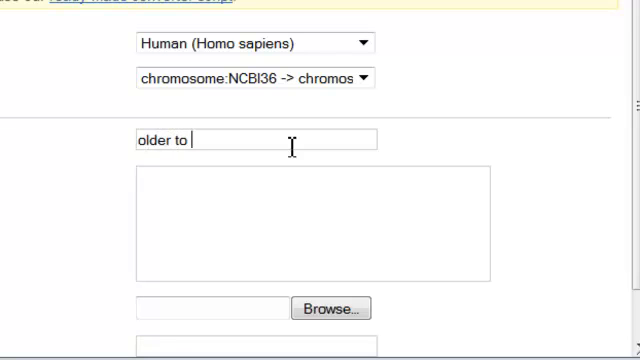
pyautogui.write('new')
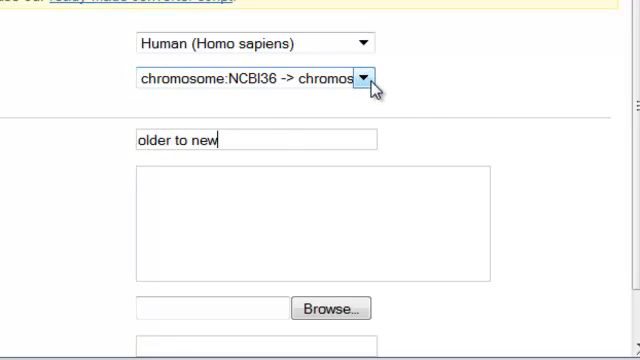
pyautogui.click(367, 78)
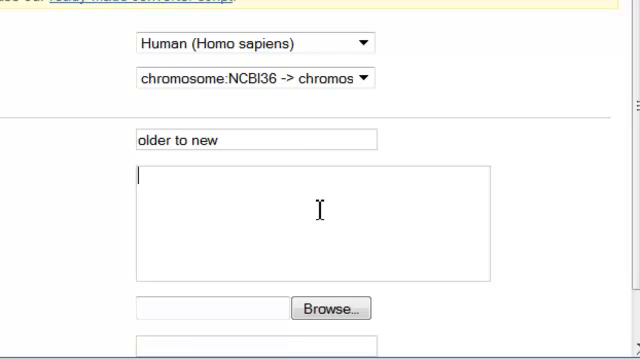
pyautogui.write('1')
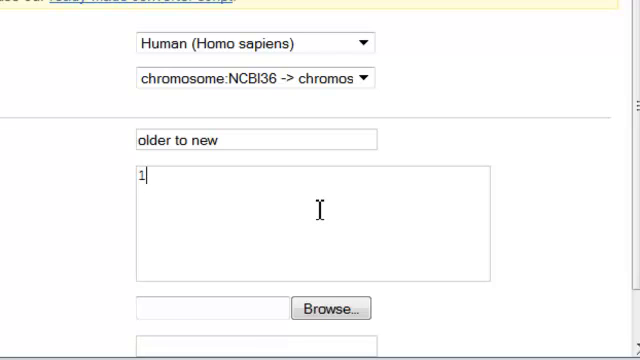
pyautogui.write('3')
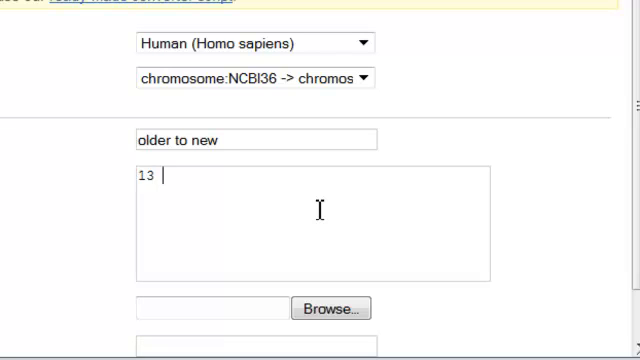
pyautogui.write('31')
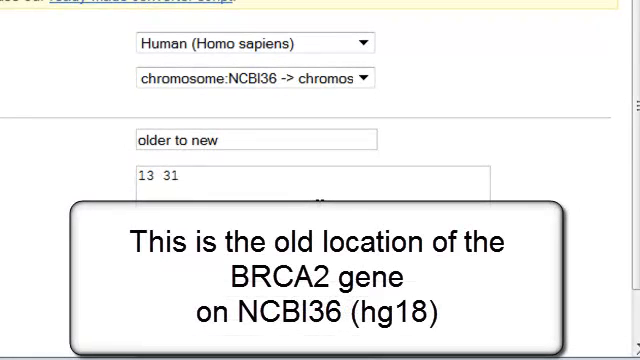
pyautogui.write('787')
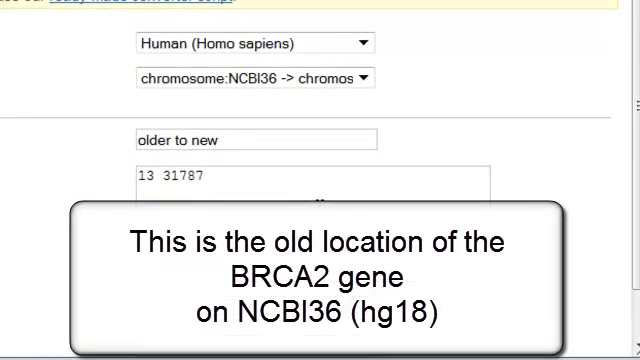
pyautogui.write('617')
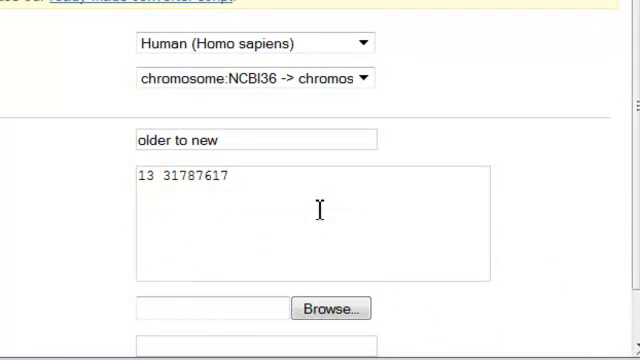
pyautogui.write('318')
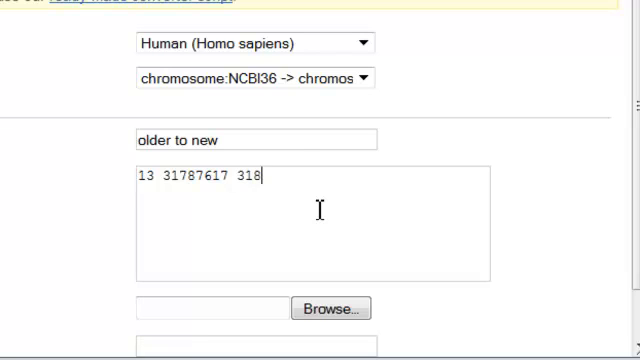
pyautogui.write('71')
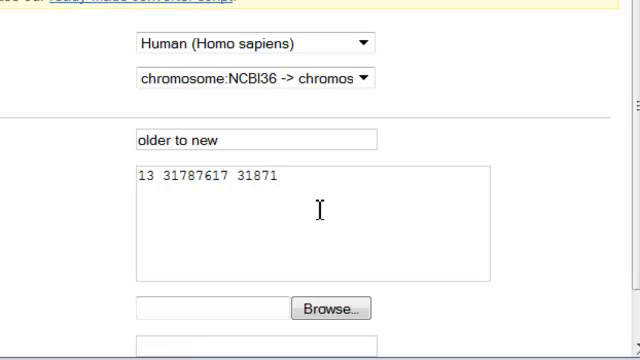
pyautogui.write('809')
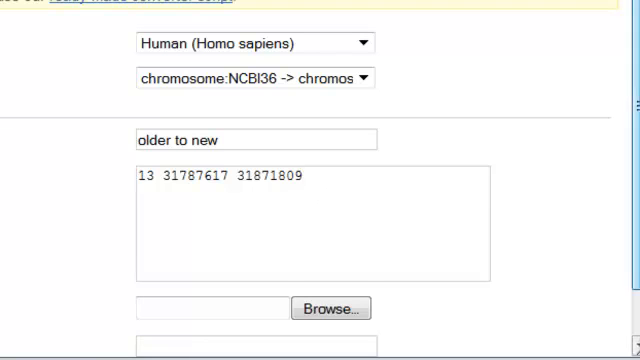
# Step: Submit the BRCA2 coordinates for conversion with Next
pyautogui.scroll(-3)
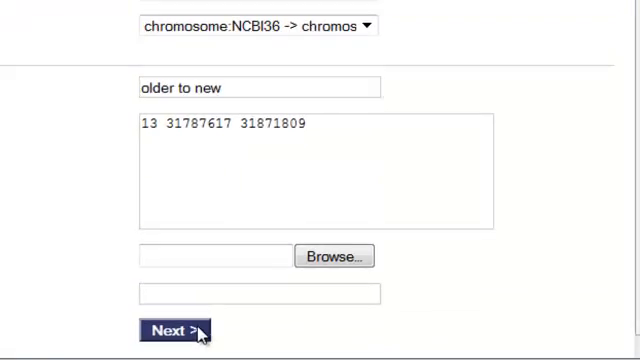
pyautogui.click(170, 329)
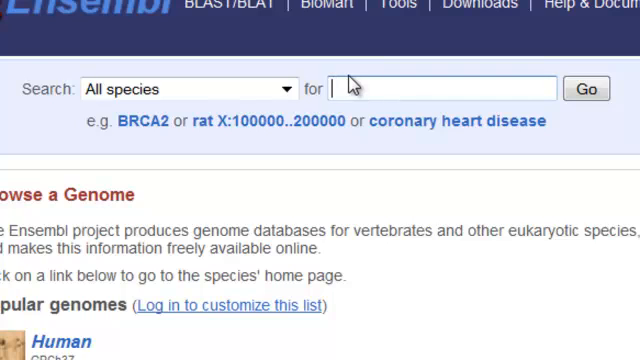
# Step: Enter region 13:32889618..32973809 in the search and restrict species to Human
pyautogui.write('.sdf 32189618\t32973809')
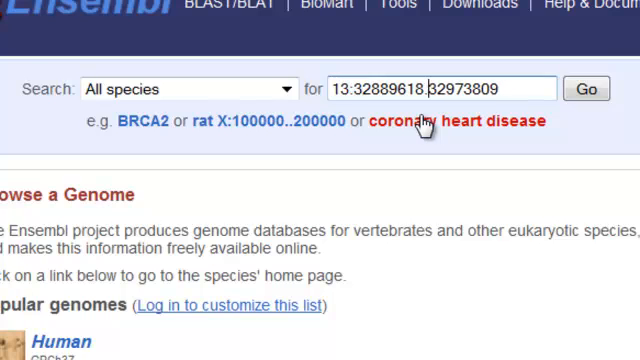
pyautogui.click(284, 89)
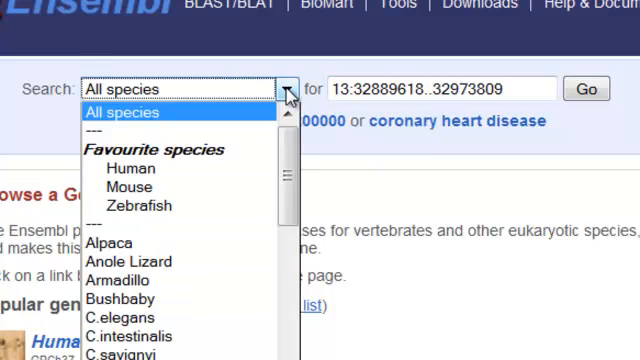
pyautogui.click(128, 169)
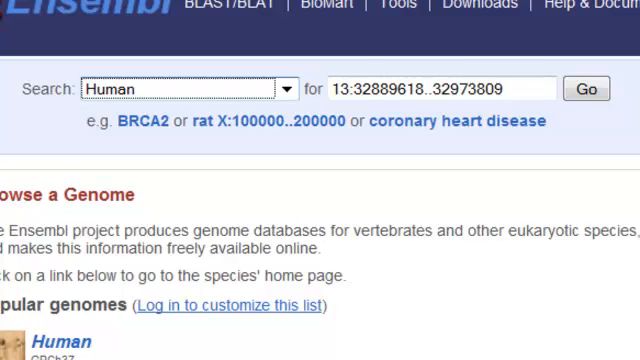
pyautogui.click(435, 89)
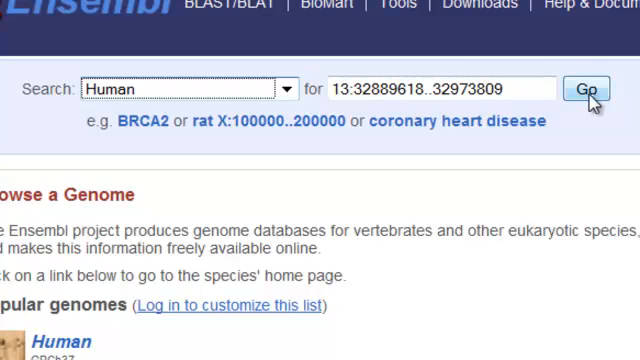
# Step: Run the search and scroll through the chromosome 13 region tracks showing BRCA2
pyautogui.click(588, 89)
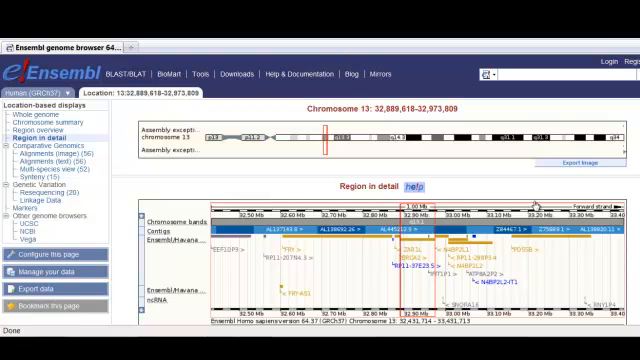
pyautogui.scroll(-3)
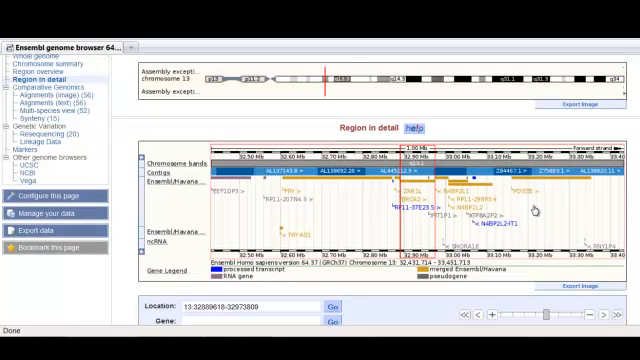